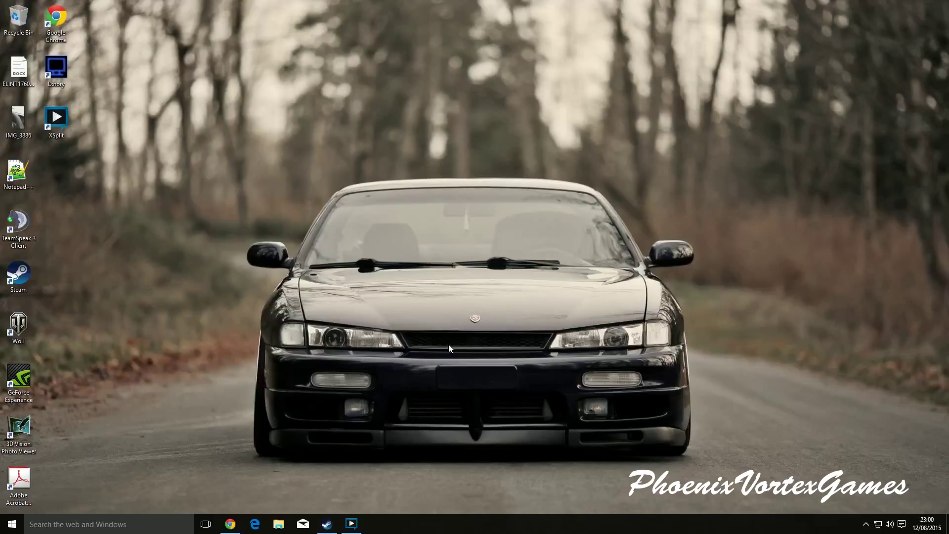
{"action": "mouse_move", "coordinate": [63, 69]}
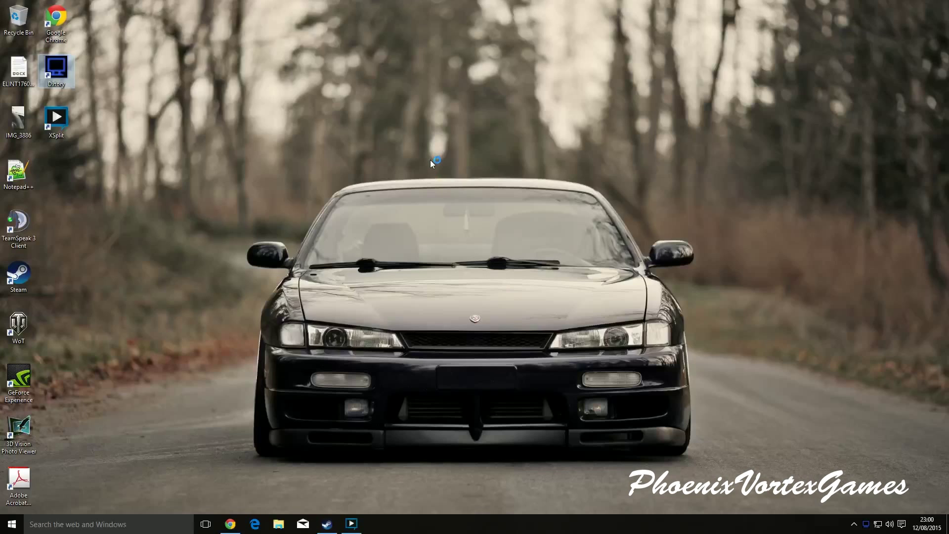
Launch the Dxtory recorder and move its window aside on the desktop.
{"action": "double_click", "coordinate": [56, 66]}
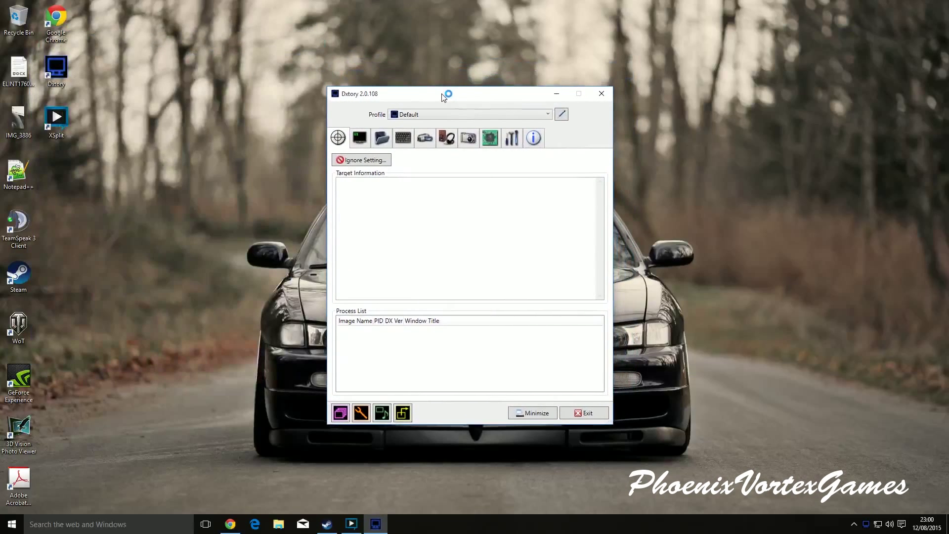
{"action": "left_click_drag", "start_coordinate": [447, 95], "coordinate": [350, 93]}
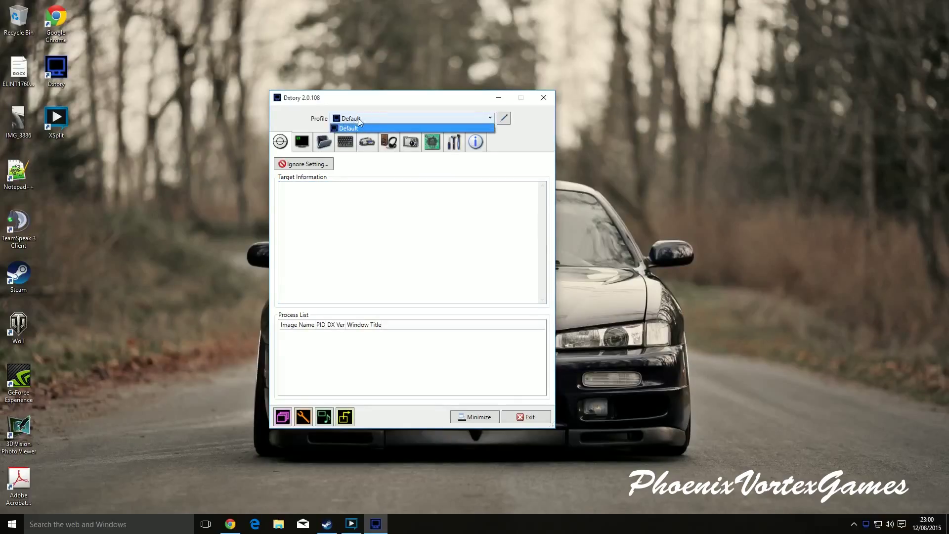
{"action": "mouse_move", "coordinate": [396, 153]}
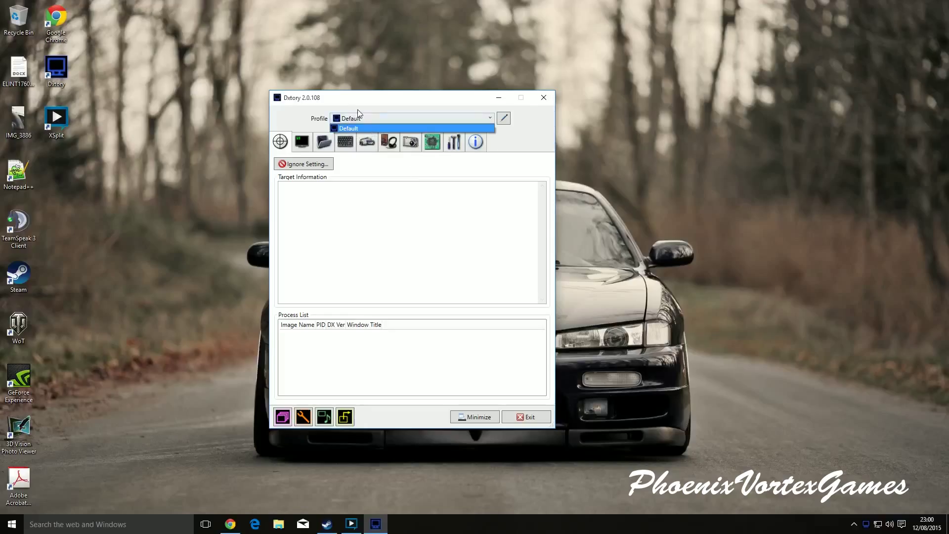
{"action": "mouse_move", "coordinate": [301, 142]}
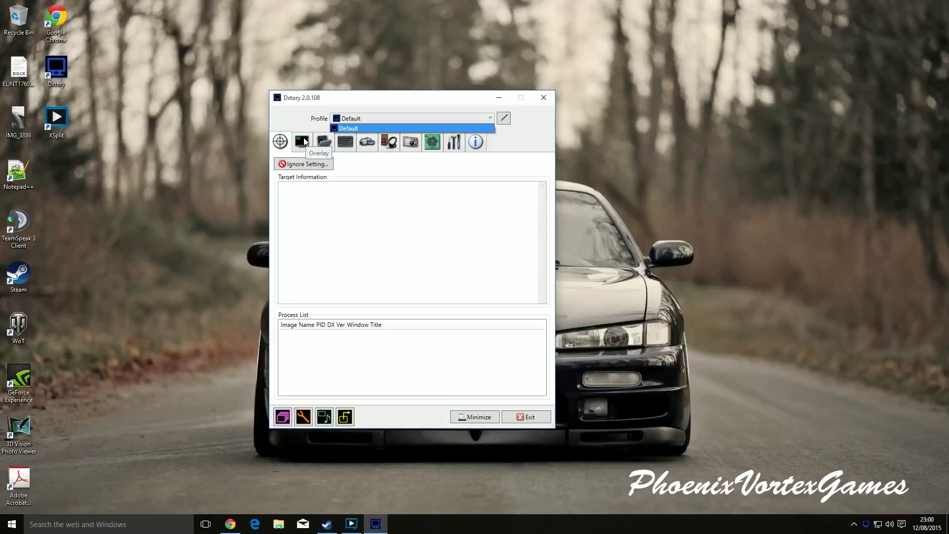
Show the overlay status settings with Video FPS, Write File FPS and Record Status enabled.
{"action": "left_click", "coordinate": [301, 141]}
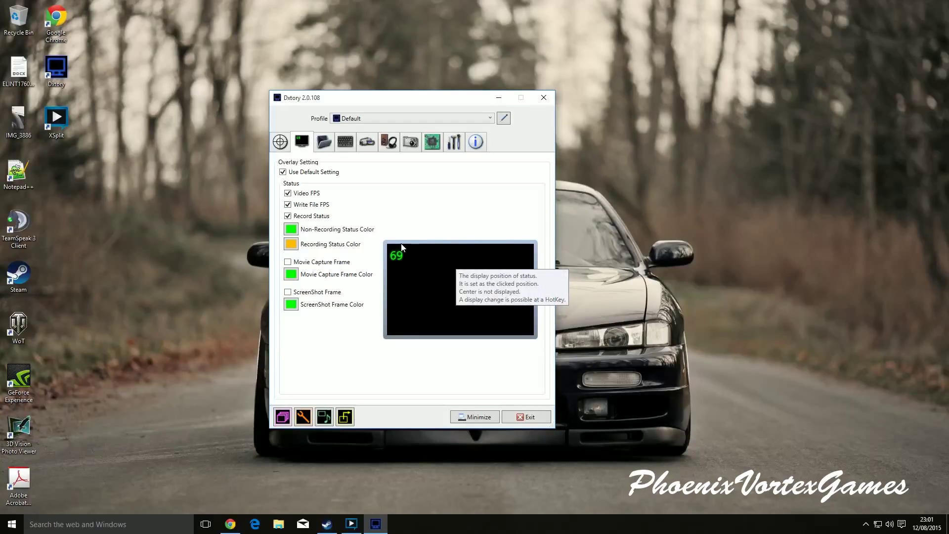
{"action": "mouse_move", "coordinate": [324, 149]}
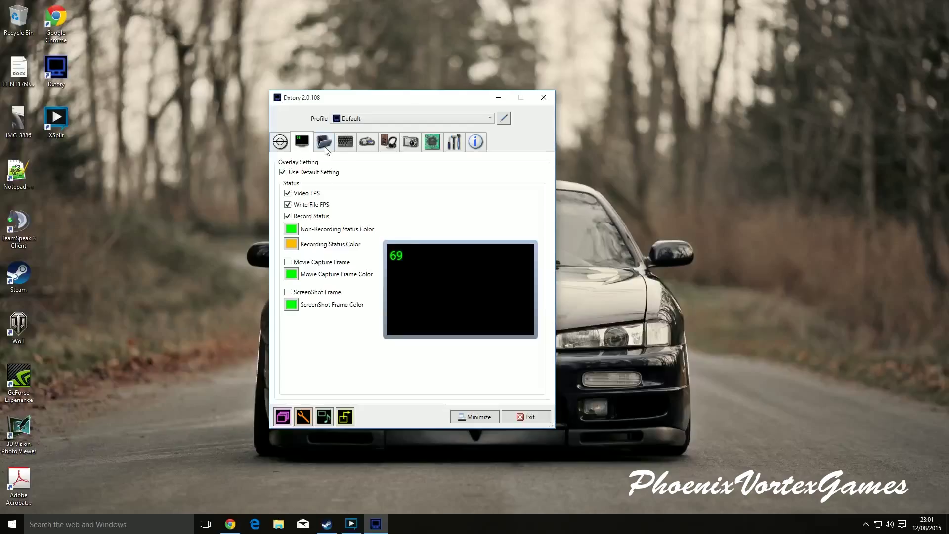
Review the save folders, browsing This PC but keeping D:\Recording\Games as the movie folder.
{"action": "left_click", "coordinate": [323, 142]}
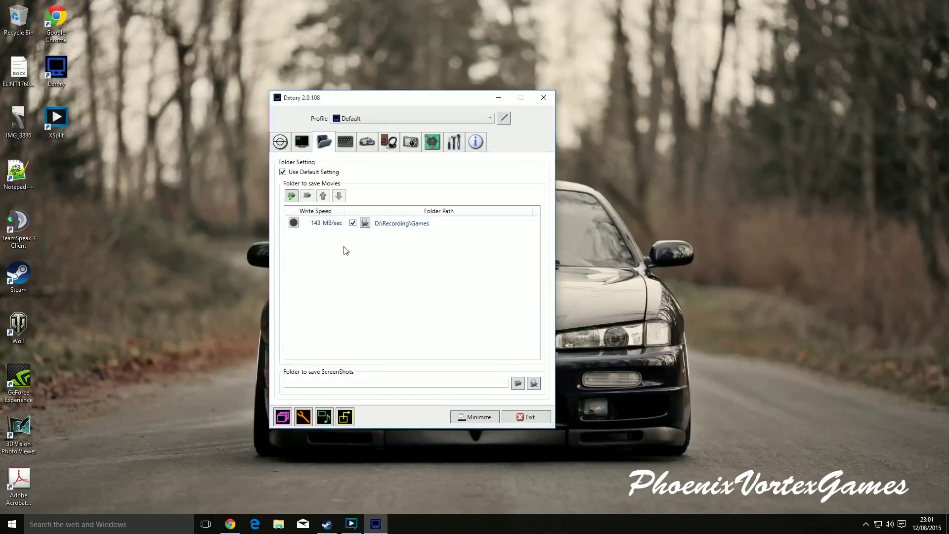
{"action": "mouse_move", "coordinate": [346, 267]}
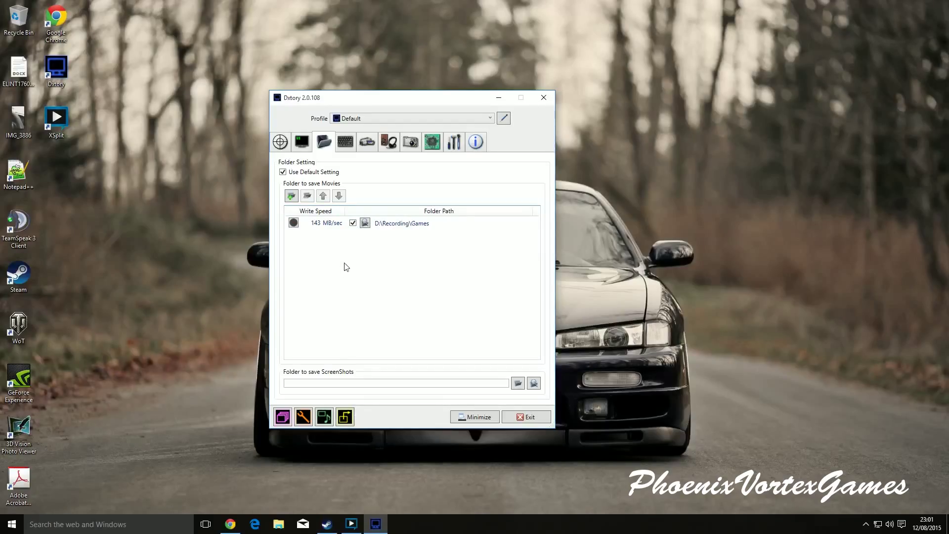
{"action": "mouse_move", "coordinate": [291, 196]}
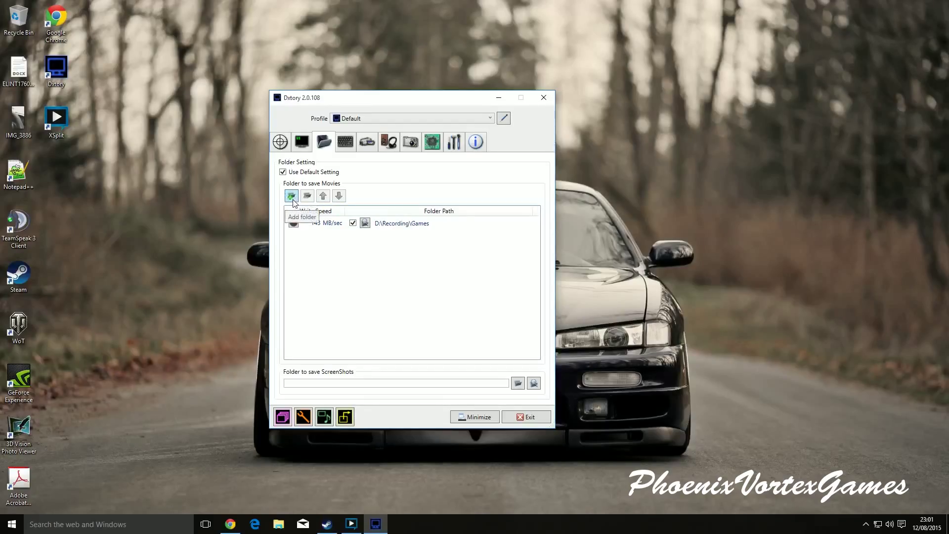
{"action": "left_click", "coordinate": [290, 196]}
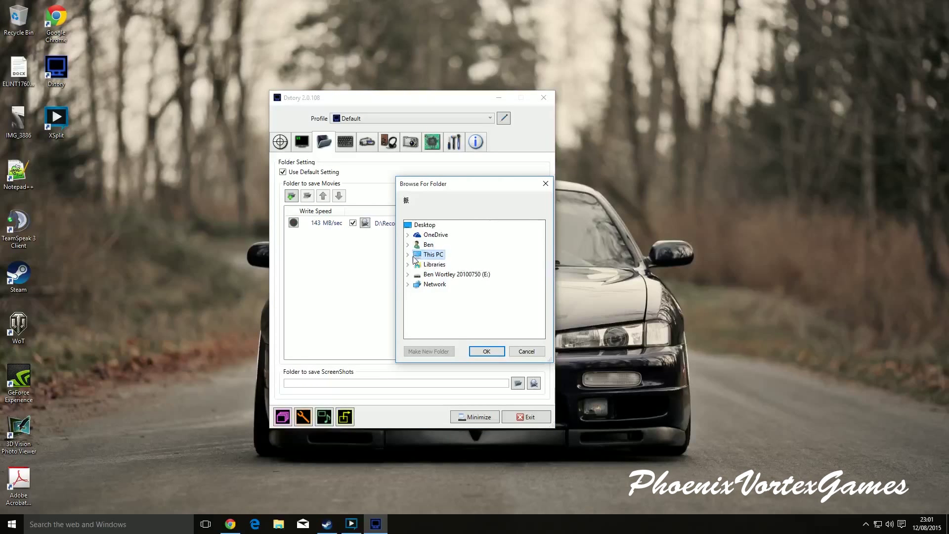
{"action": "left_click", "coordinate": [407, 254]}
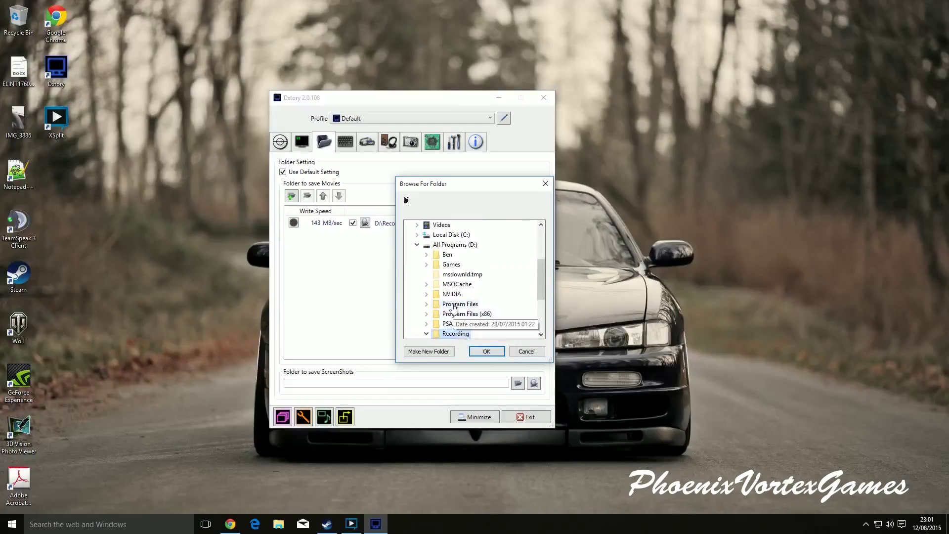
{"action": "left_click", "coordinate": [486, 350]}
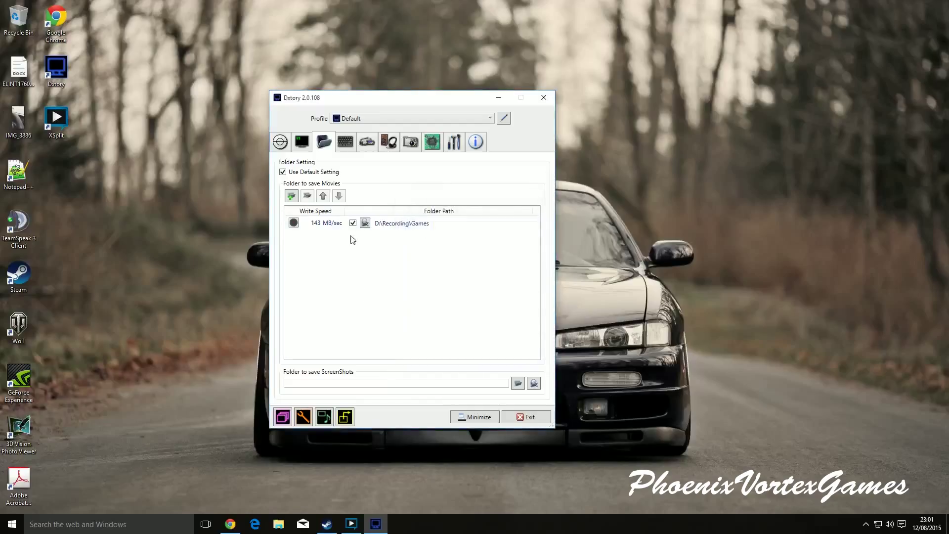
{"action": "left_click", "coordinate": [314, 211]}
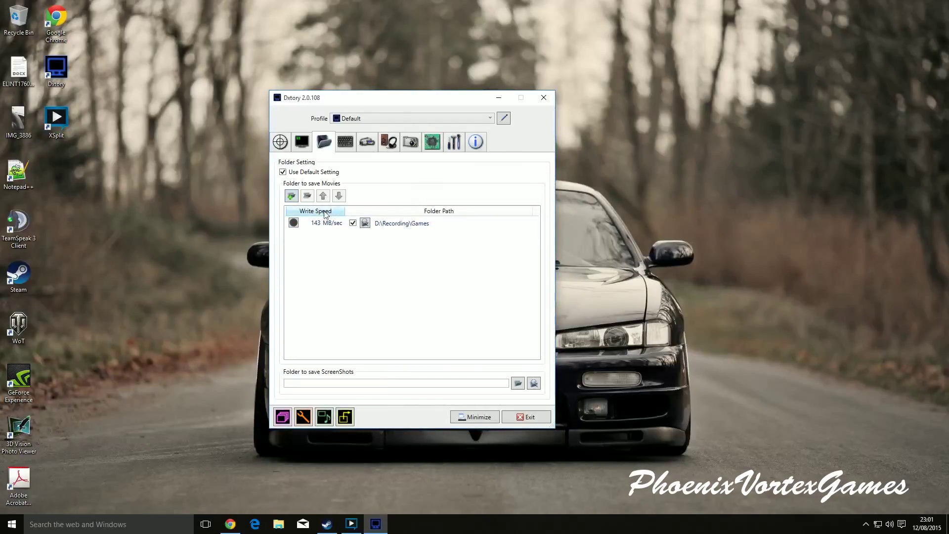
Benchmark D:\Recording\Games write speed, accepting the 160 MB/sec result.
{"action": "left_click", "coordinate": [293, 222]}
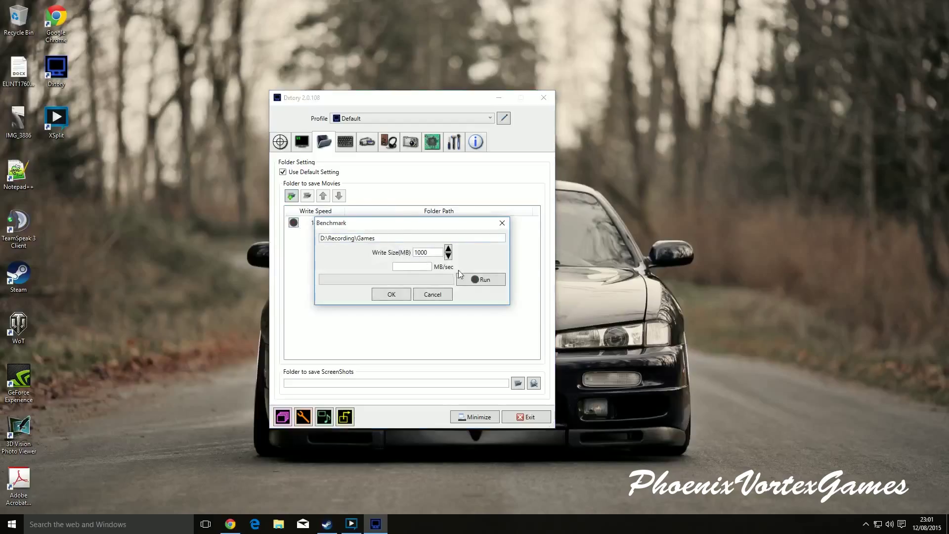
{"action": "left_click", "coordinate": [480, 279]}
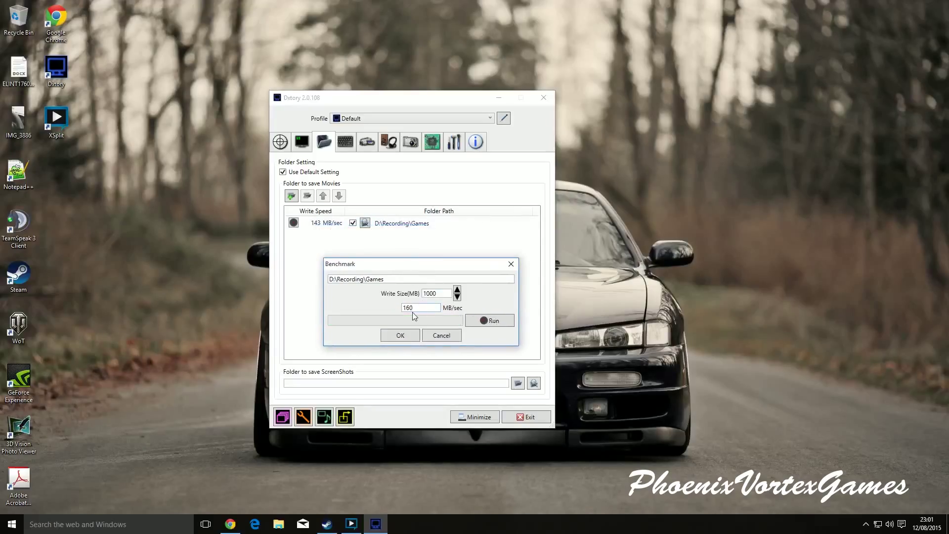
{"action": "left_click", "coordinate": [398, 335]}
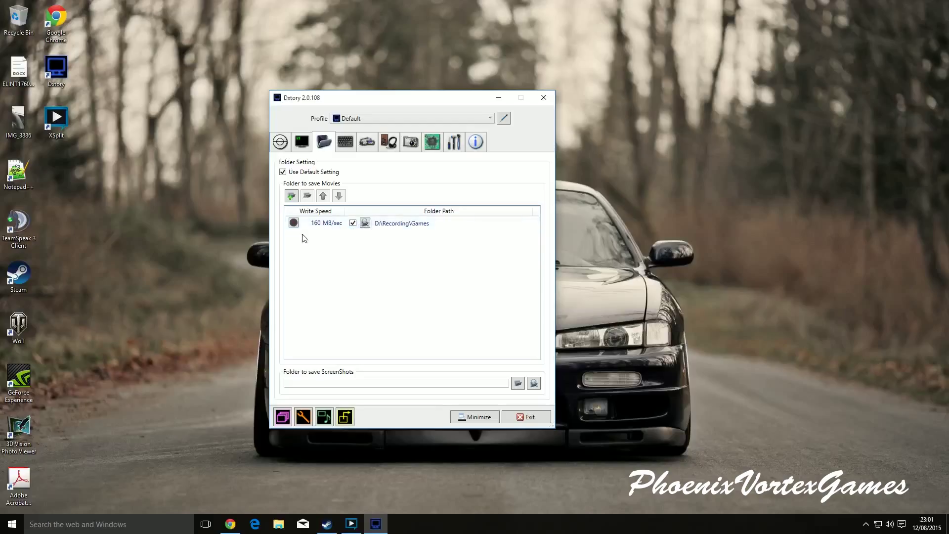
{"action": "left_click", "coordinate": [401, 223]}
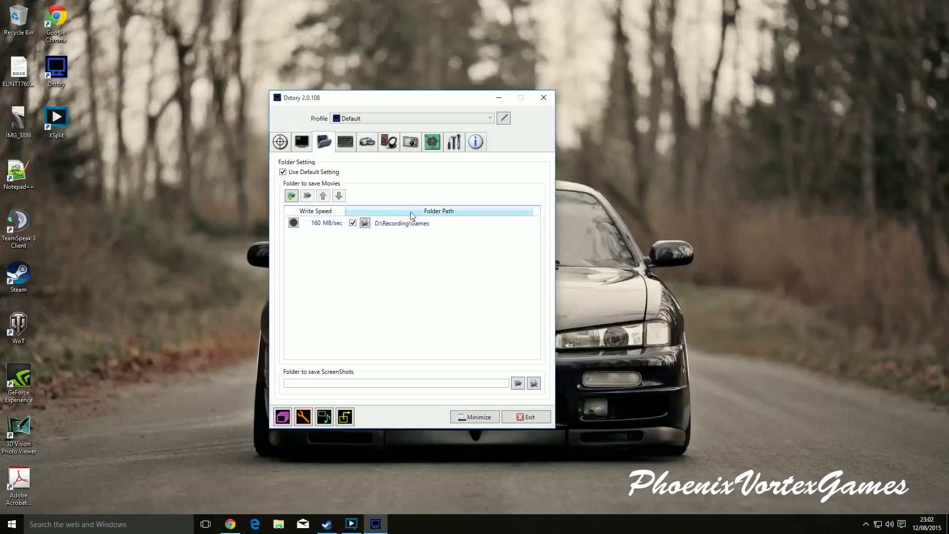
{"action": "left_click", "coordinate": [401, 223]}
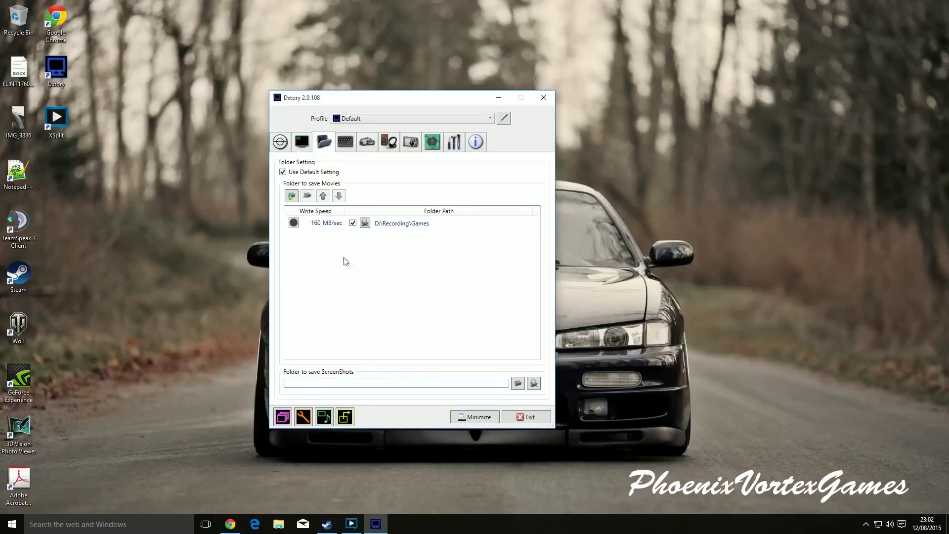
{"action": "mouse_move", "coordinate": [344, 141]}
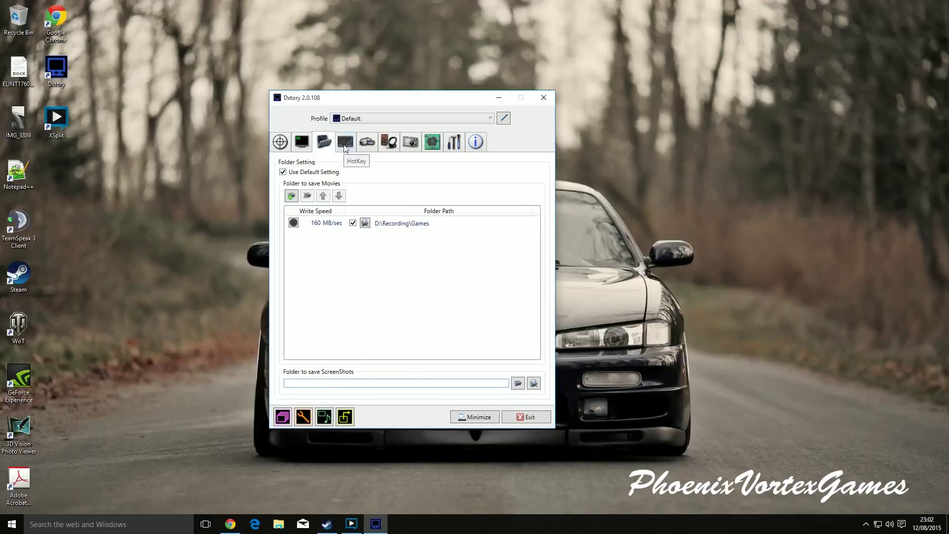
Reassign the start/stop movie capture hotkey from NUMMULT to NUM DIVIDE.
{"action": "left_click", "coordinate": [345, 142]}
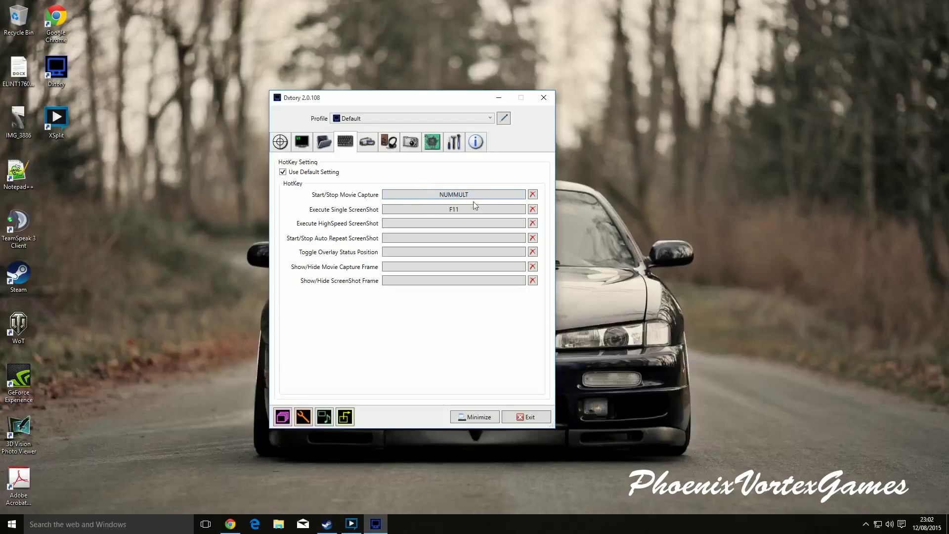
{"action": "left_click", "coordinate": [452, 194]}
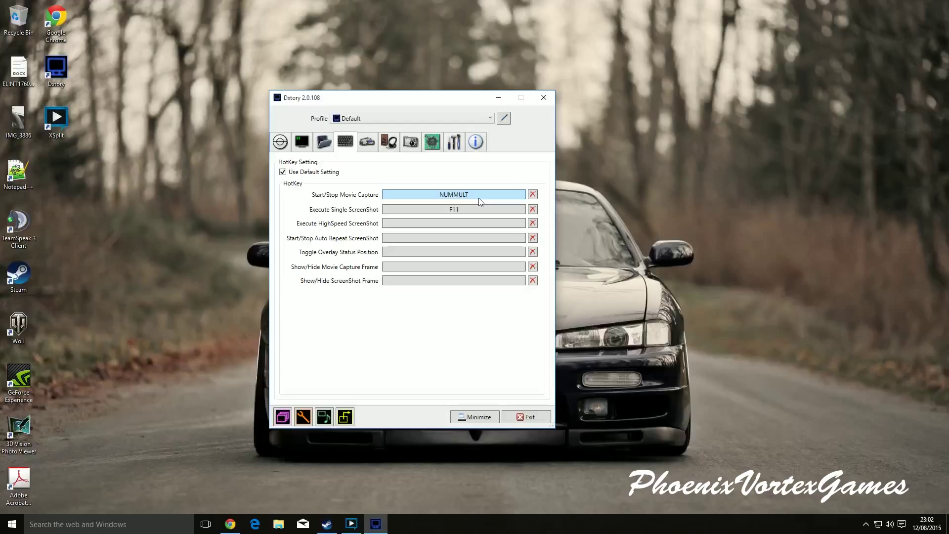
{"action": "left_click", "coordinate": [454, 194]}
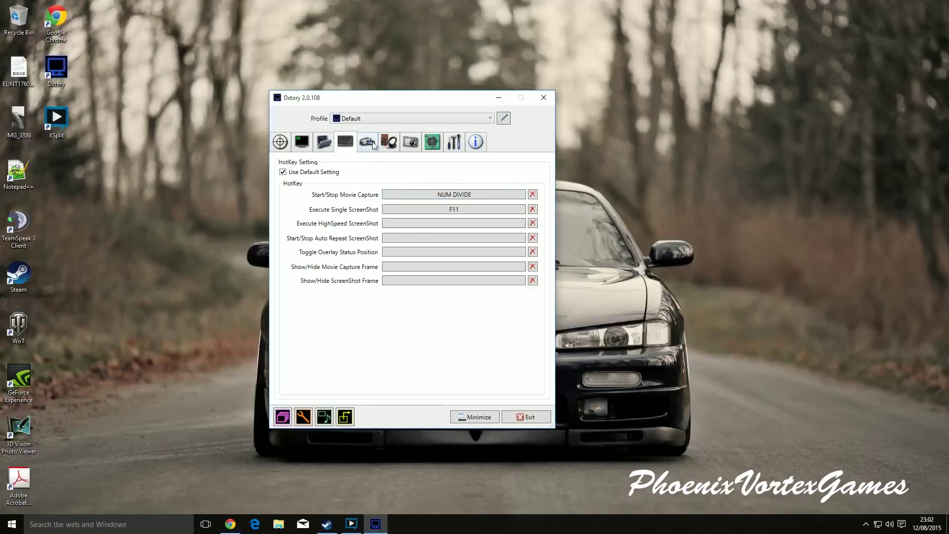
{"action": "left_click", "coordinate": [366, 141]}
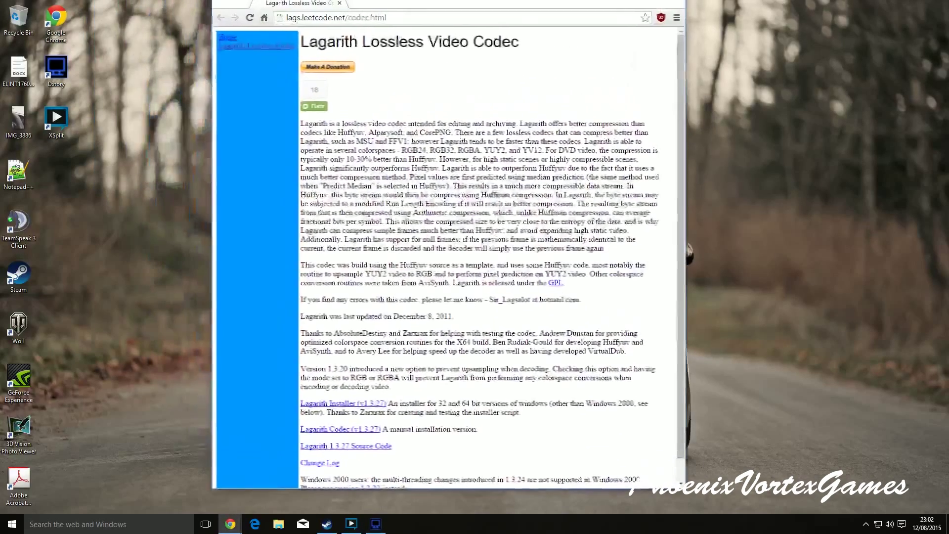
Maximize Chrome on the Lagarith Lossless Video Codec download page.
{"action": "left_click", "coordinate": [912, 6]}
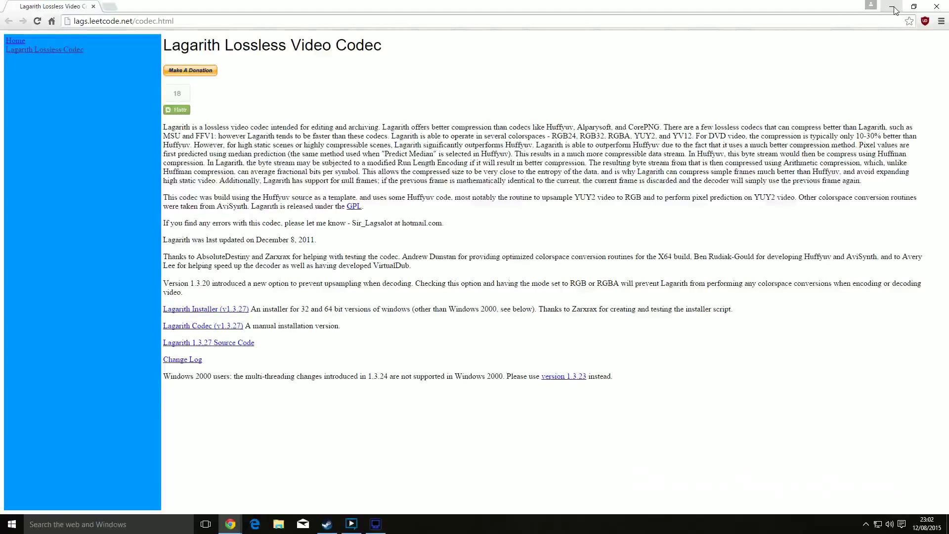
{"action": "mouse_move", "coordinate": [895, 10]}
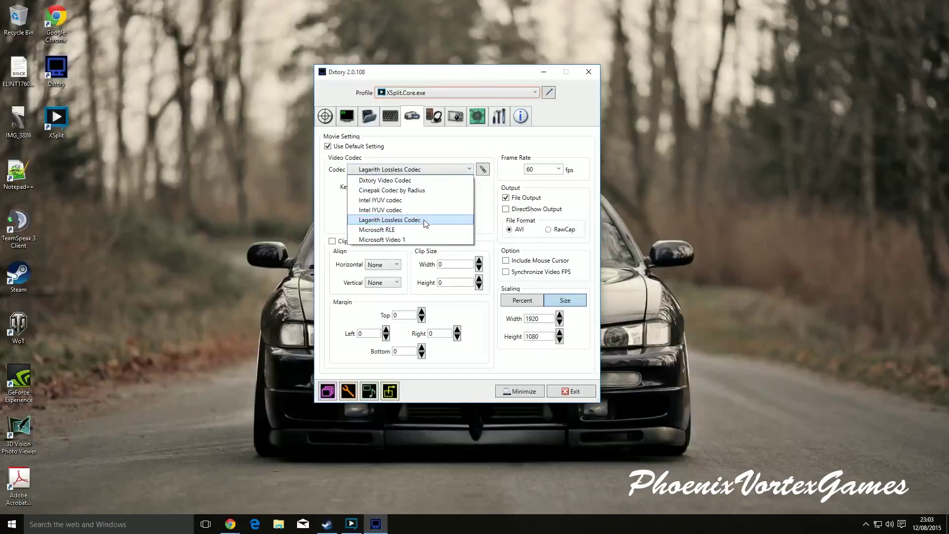
Choose Lagarith Lossless Codec as the movie video codec.
{"action": "left_click", "coordinate": [389, 220]}
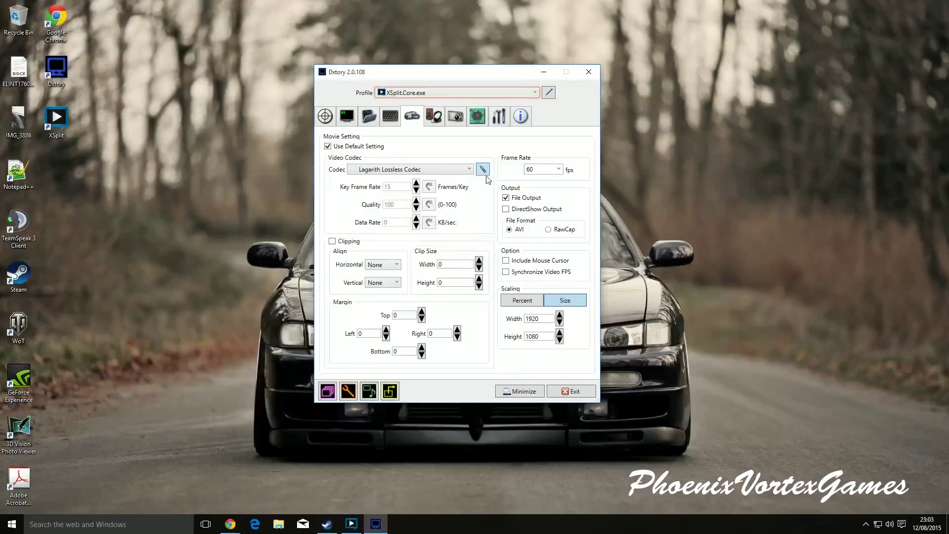
Configure Lagarith with YV12 mode and multithreading enabled.
{"action": "left_click", "coordinate": [482, 169]}
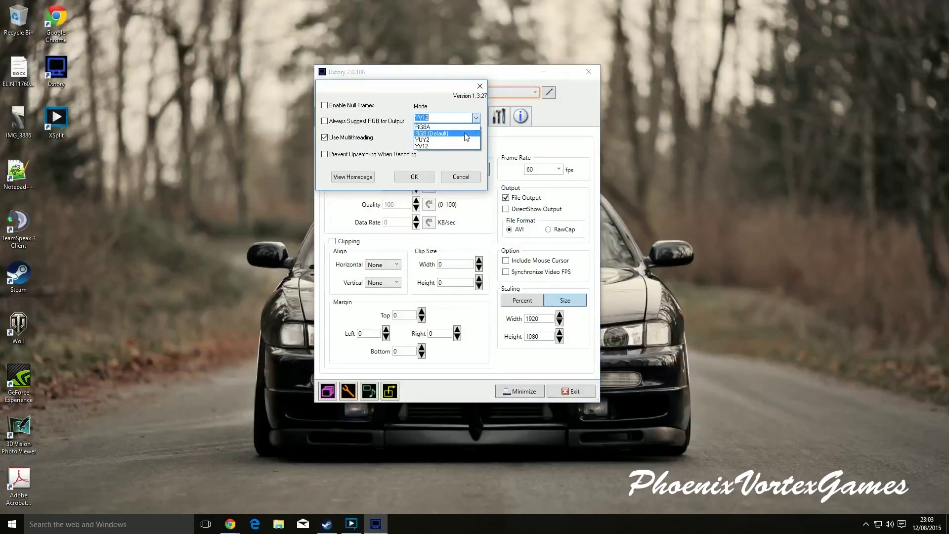
{"action": "mouse_move", "coordinate": [430, 146]}
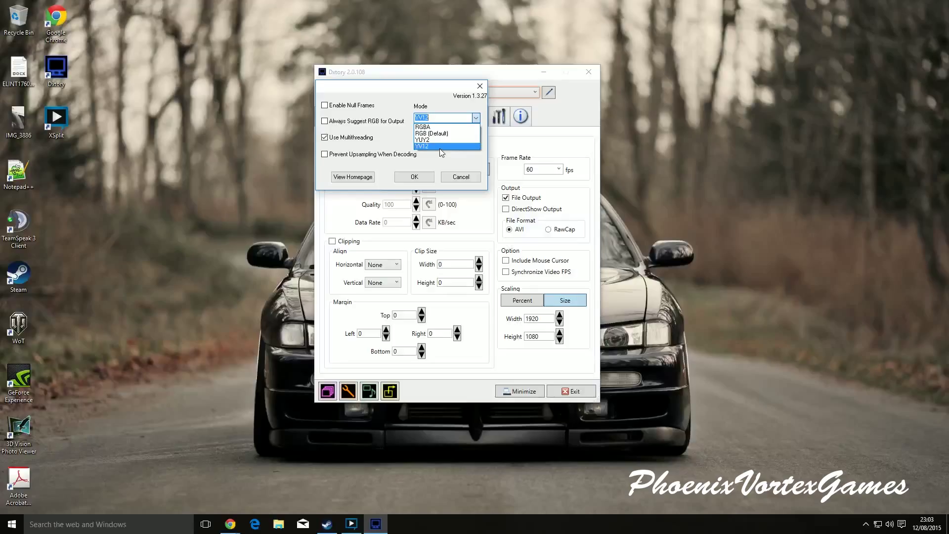
{"action": "left_click", "coordinate": [422, 146]}
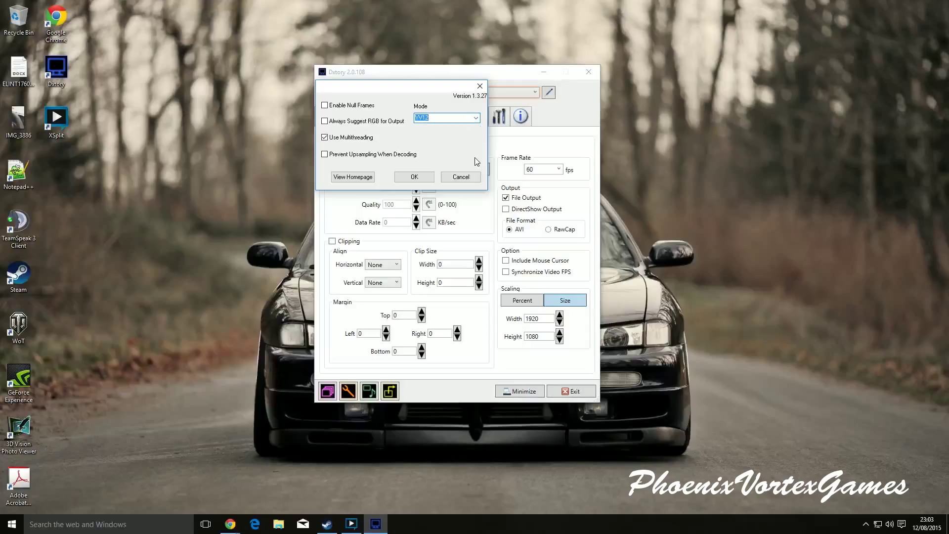
{"action": "mouse_move", "coordinate": [473, 164]}
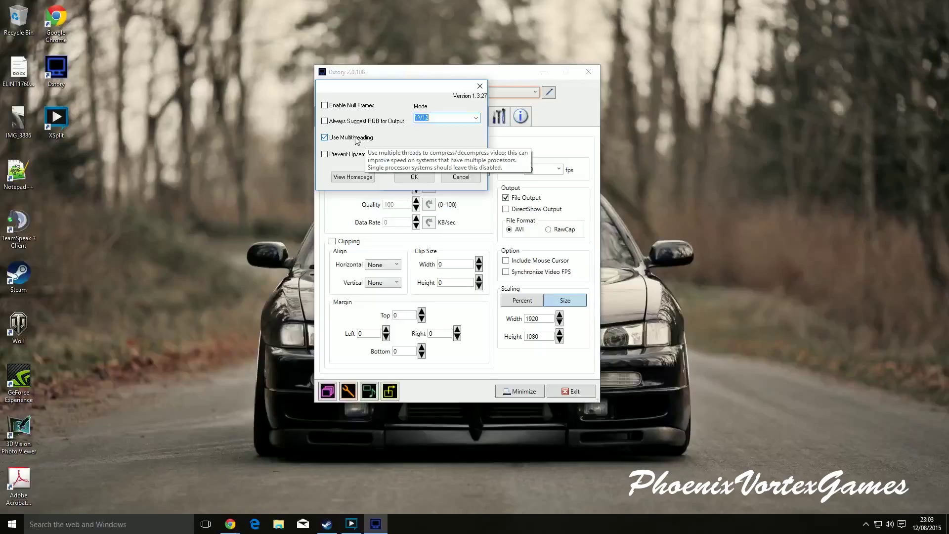
{"action": "mouse_move", "coordinate": [445, 162]}
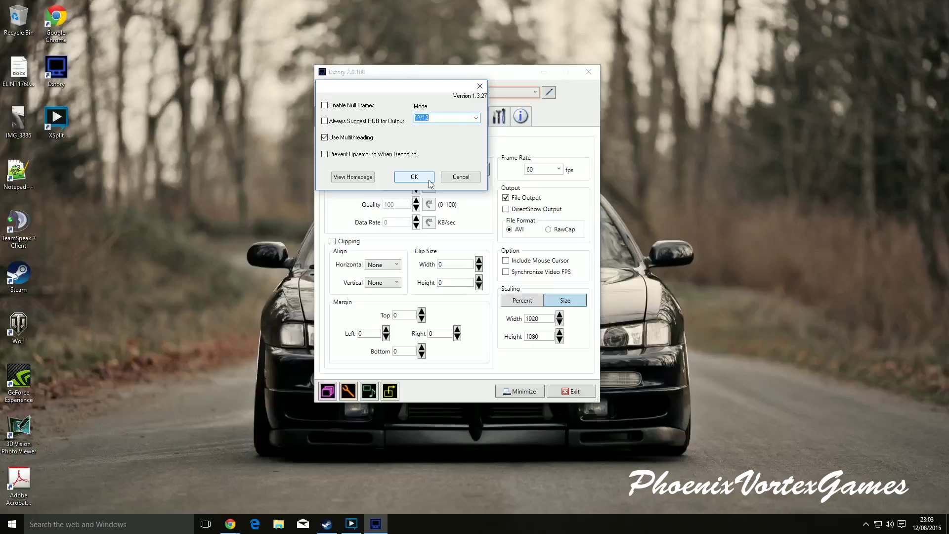
Accept the Lagarith codec options and keep the frame rate at 60 fps.
{"action": "left_click", "coordinate": [413, 177]}
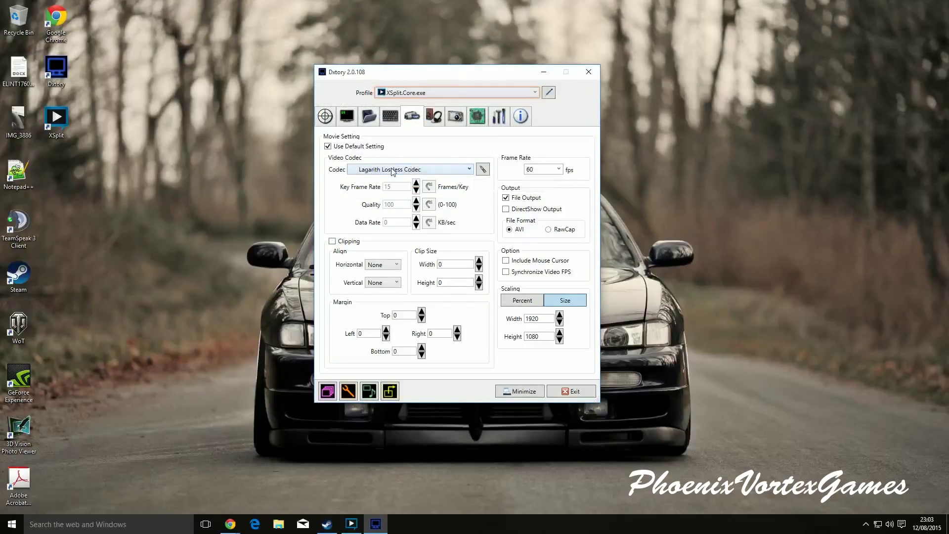
{"action": "mouse_move", "coordinate": [559, 169]}
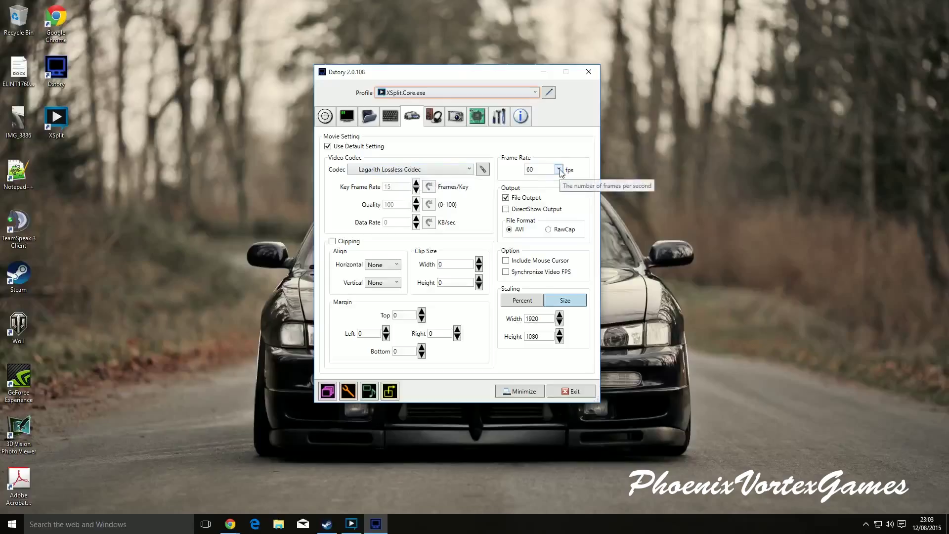
{"action": "left_click", "coordinate": [557, 169]}
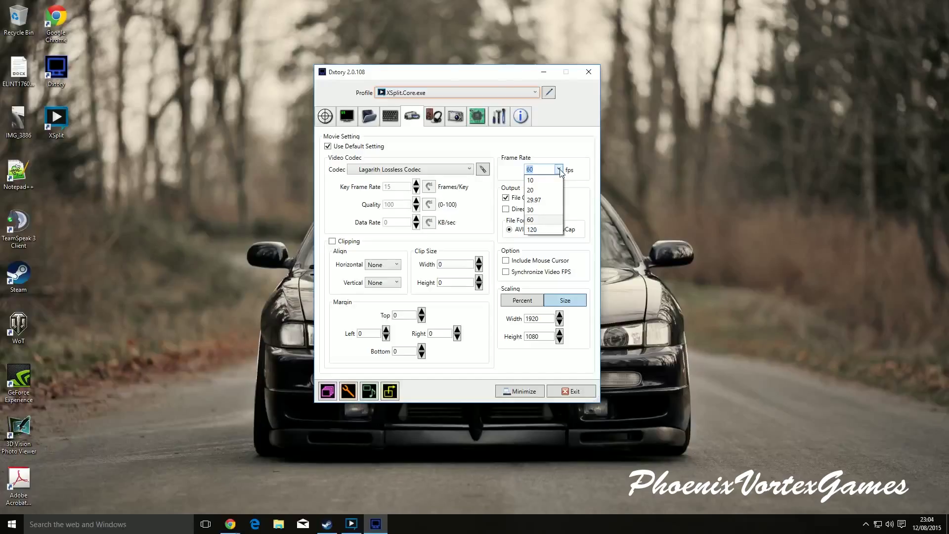
{"action": "mouse_move", "coordinate": [542, 210]}
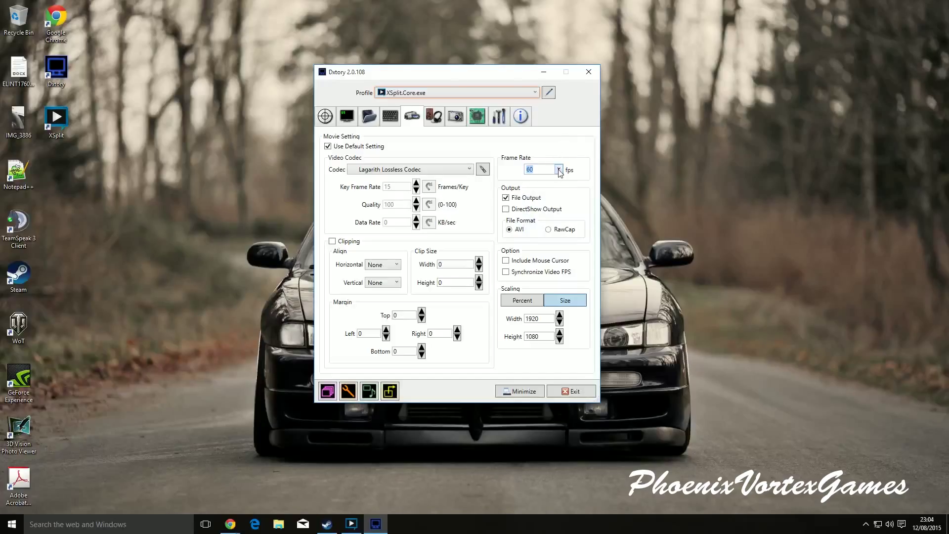
{"action": "mouse_move", "coordinate": [539, 169]}
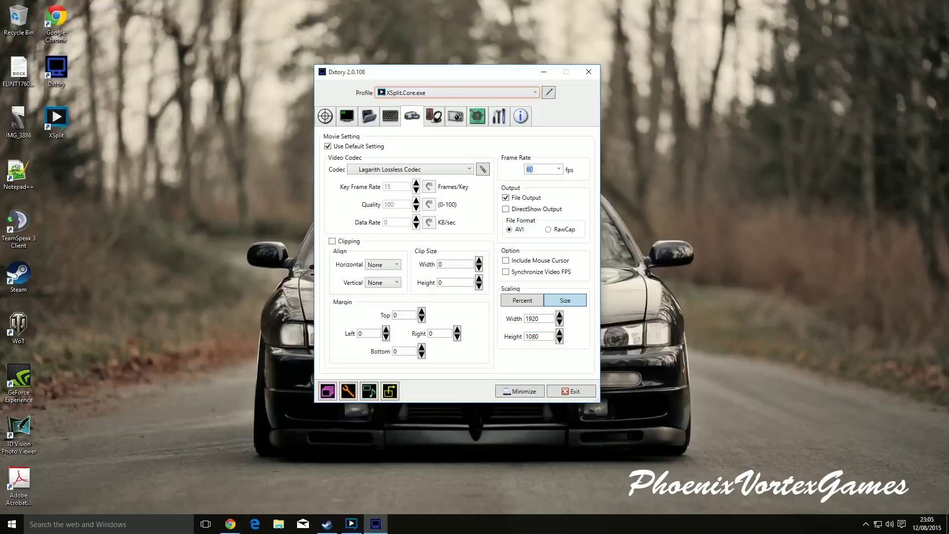
{"action": "mouse_move", "coordinate": [495, 269]}
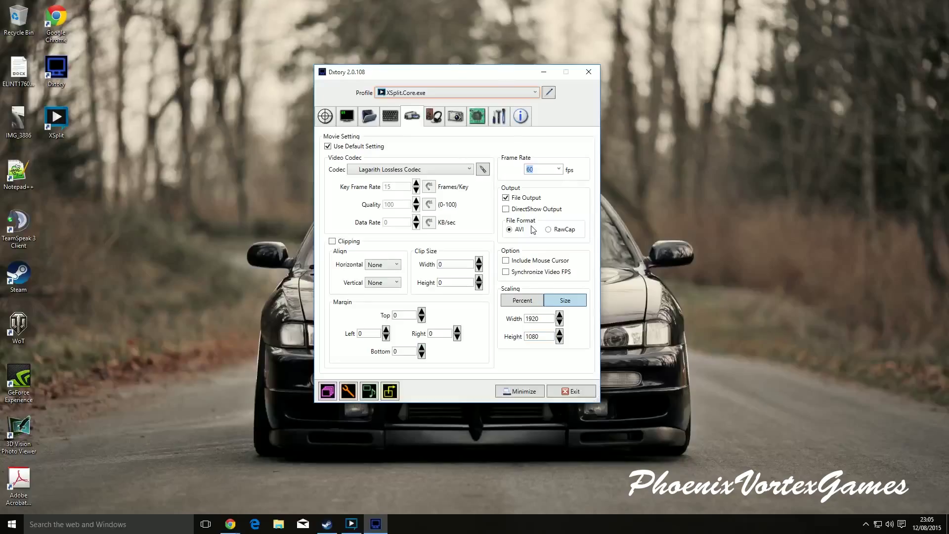
{"action": "mouse_move", "coordinate": [533, 257]}
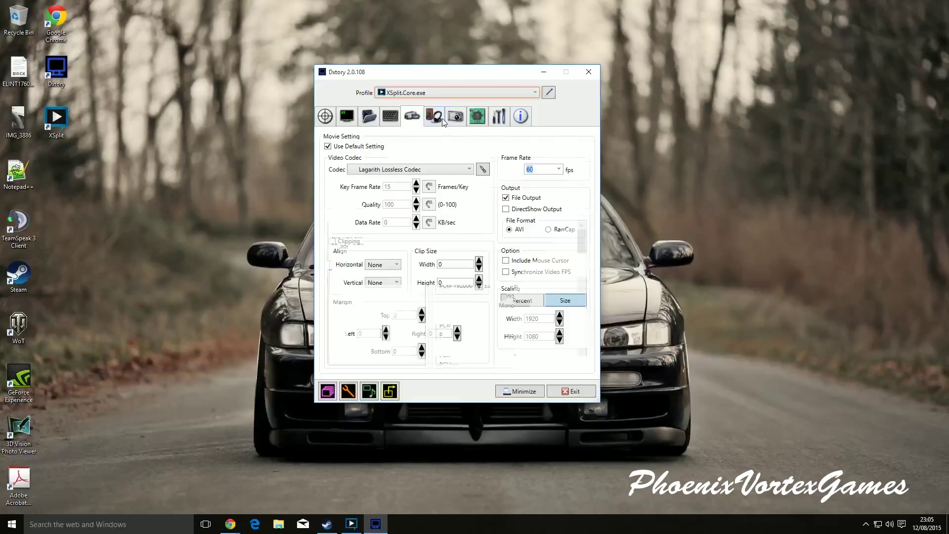
Set the first audio stream's device to Speakers (Logitech G35 Headset).
{"action": "left_click", "coordinate": [434, 115]}
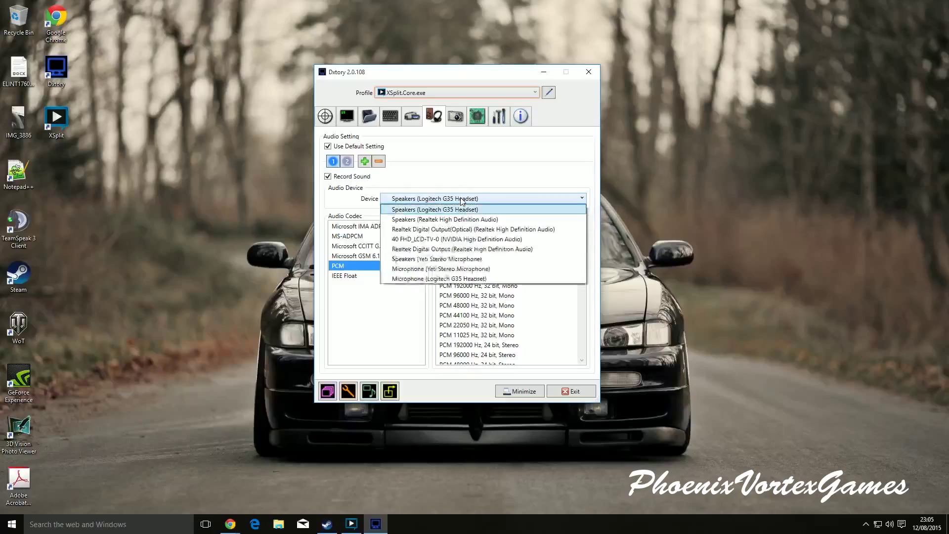
{"action": "mouse_move", "coordinate": [433, 228]}
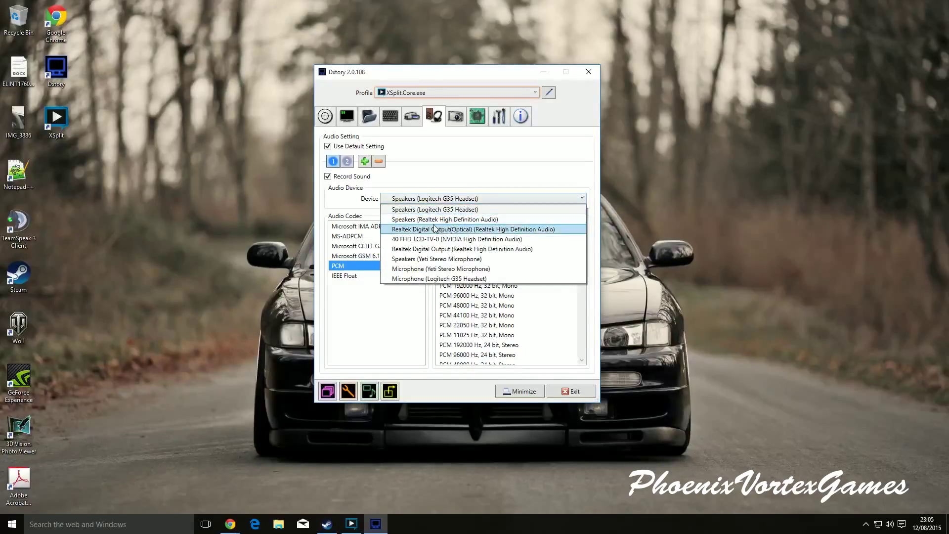
{"action": "mouse_move", "coordinate": [436, 209]}
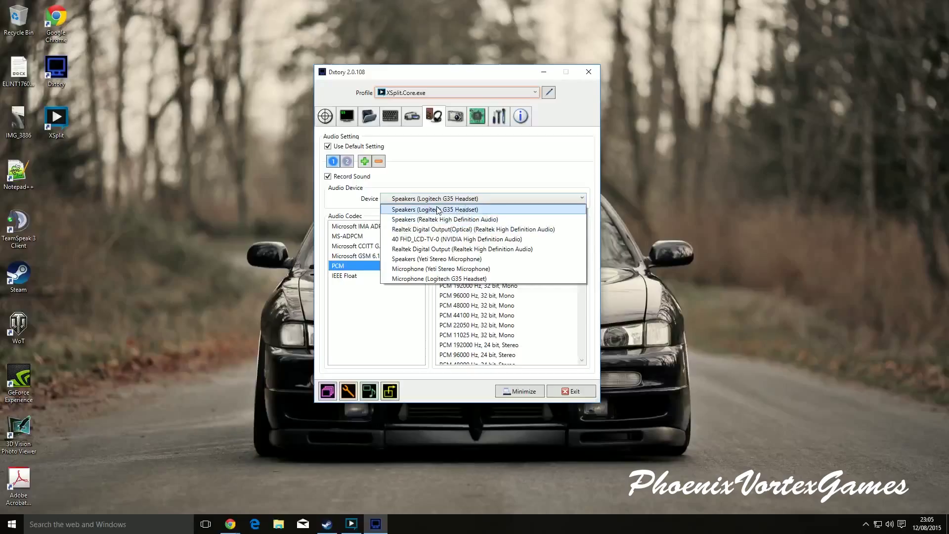
{"action": "left_click", "coordinate": [434, 210]}
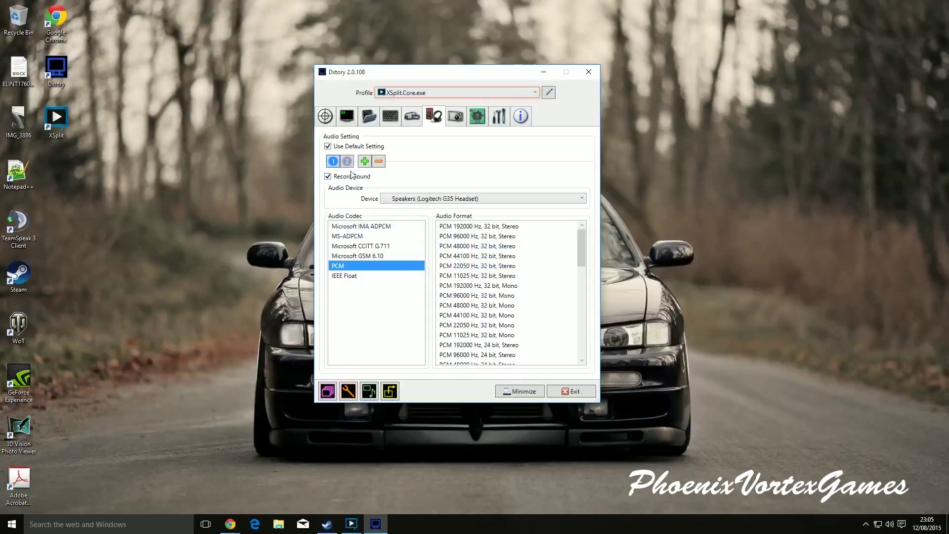
{"action": "mouse_move", "coordinate": [365, 161]}
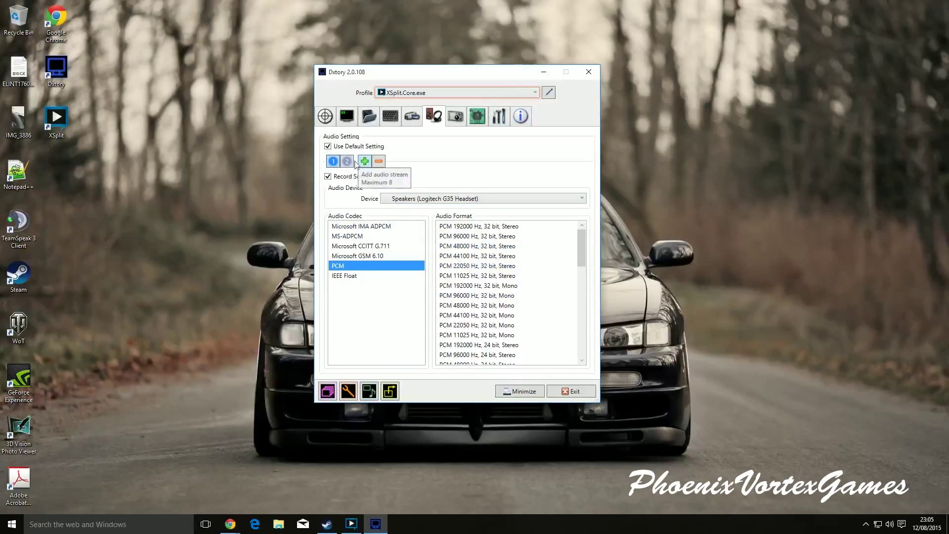
Add audio stream 2 on the Yeti Stereo Microphone as PCM 48000 Hz, 16 bit, stereo.
{"action": "left_click", "coordinate": [347, 161]}
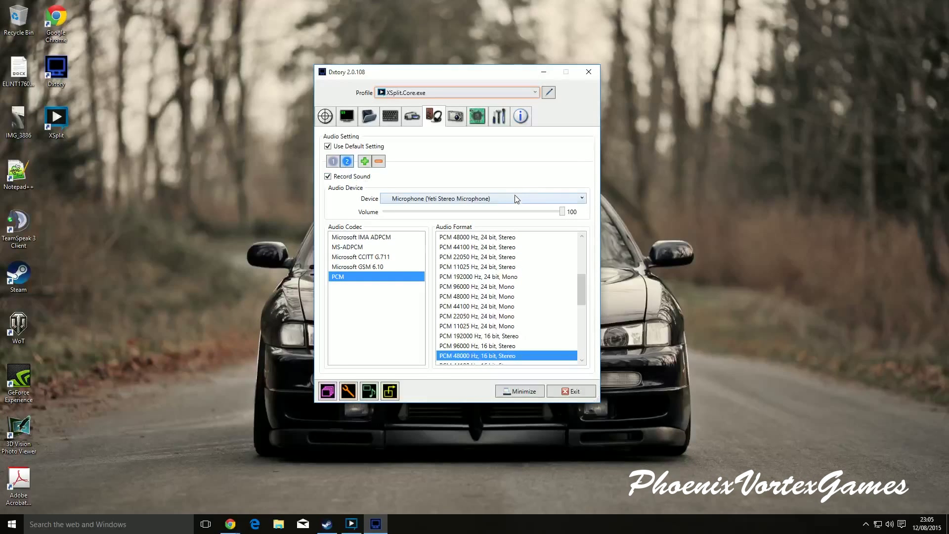
{"action": "mouse_move", "coordinate": [514, 199]}
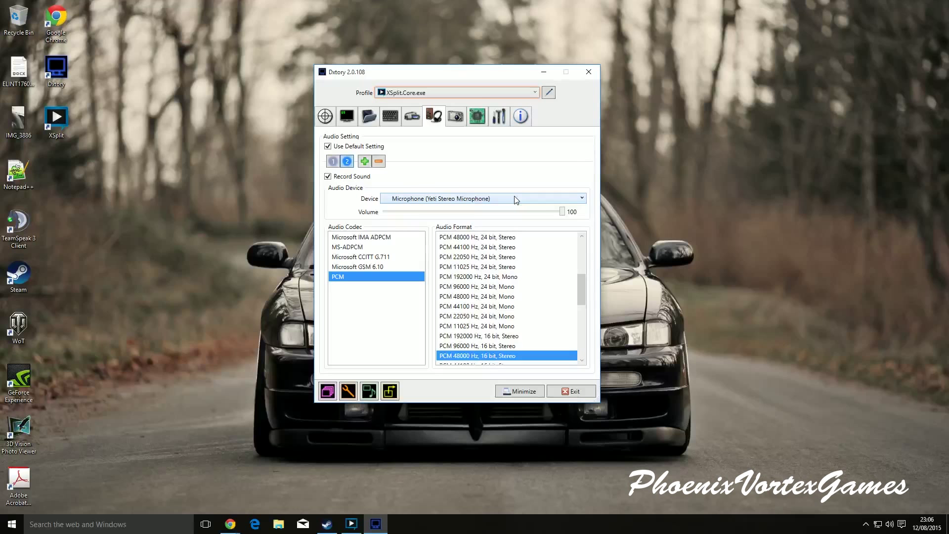
{"action": "left_click", "coordinate": [482, 199]}
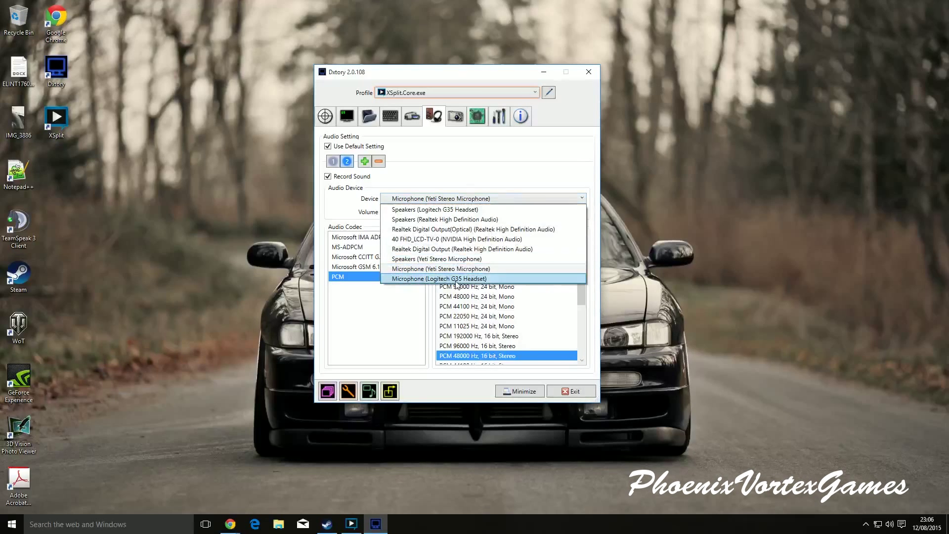
{"action": "mouse_move", "coordinate": [459, 268]}
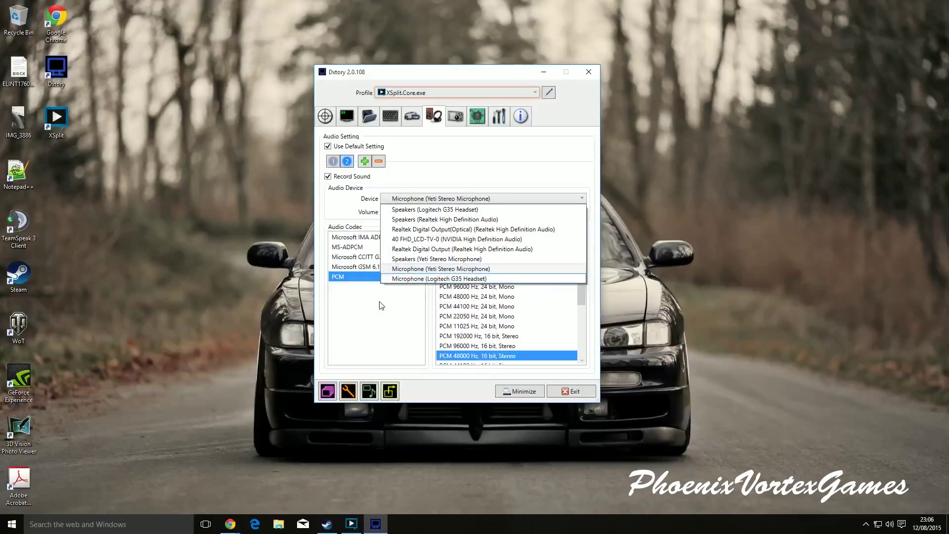
{"action": "left_click", "coordinate": [440, 268]}
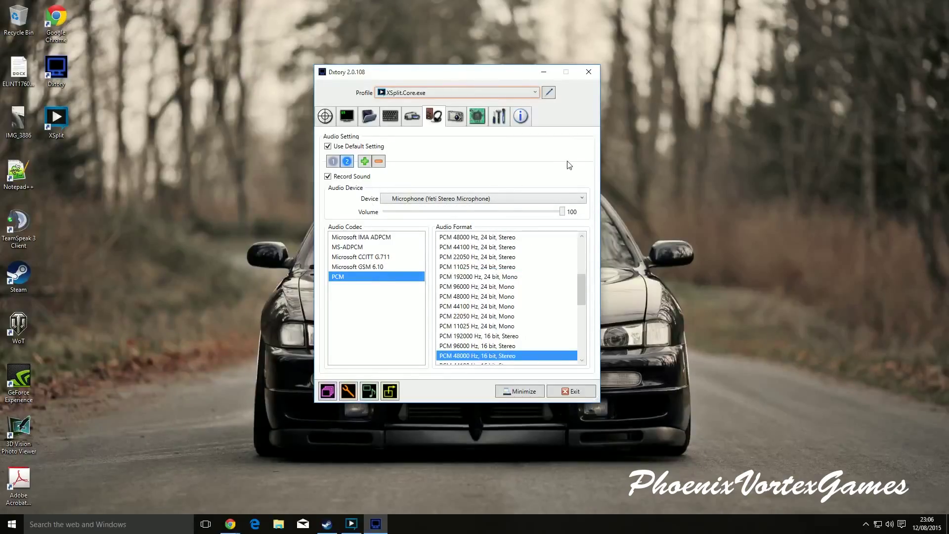
{"action": "mouse_move", "coordinate": [511, 213]}
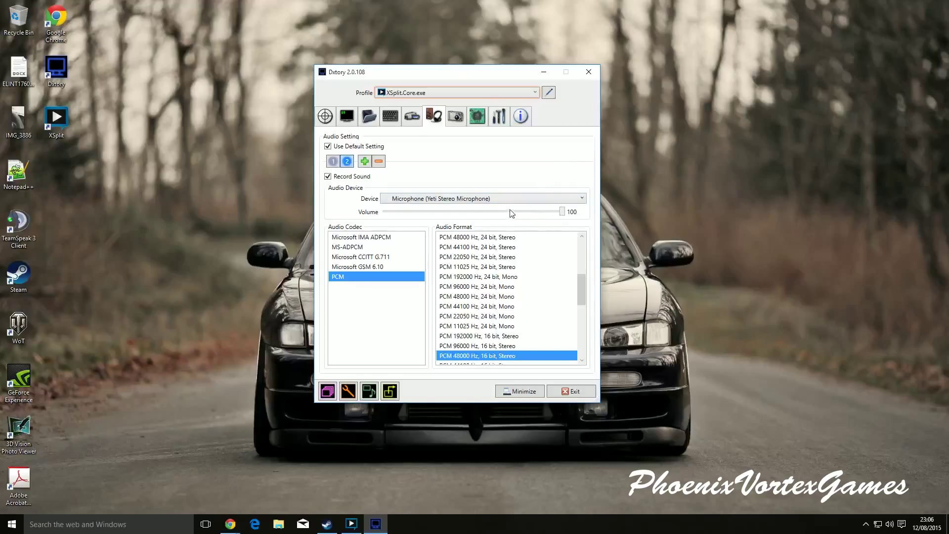
{"action": "mouse_move", "coordinate": [522, 197]}
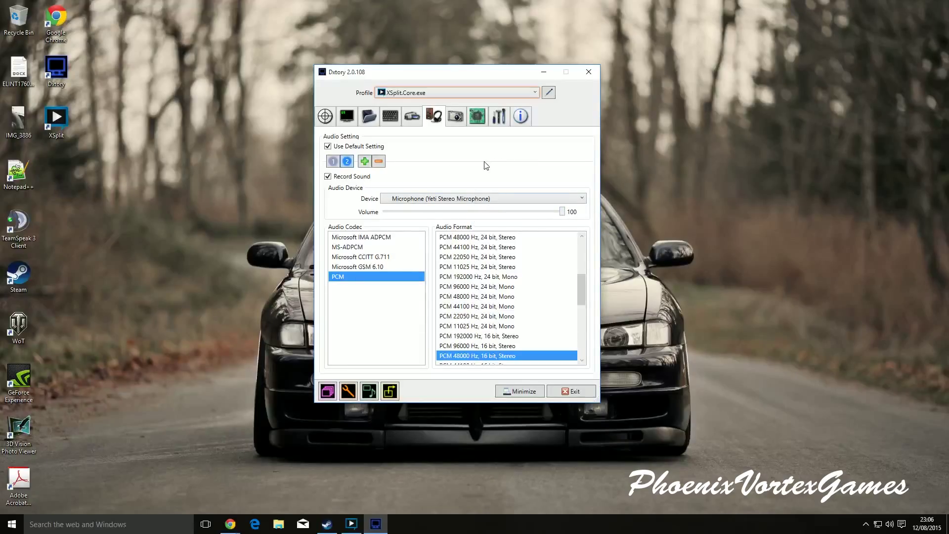
Review the Advanced capture page showing 8 processing threads and all options unticked.
{"action": "left_click", "coordinate": [455, 115]}
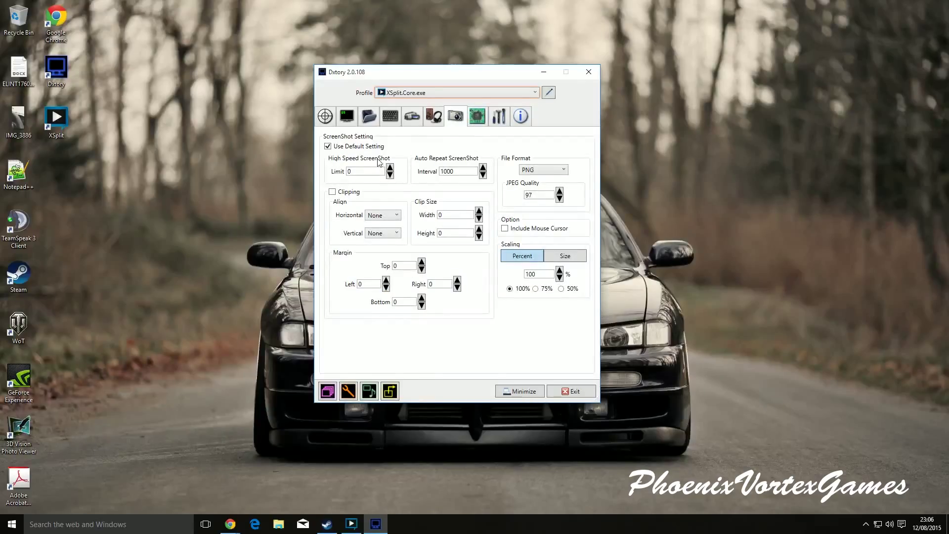
{"action": "left_click", "coordinate": [477, 116]}
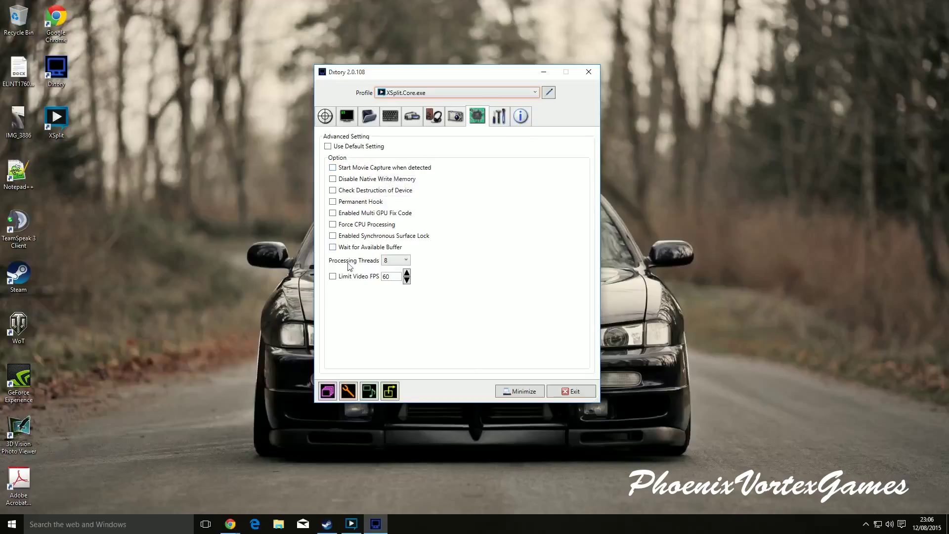
{"action": "mouse_move", "coordinate": [395, 260]}
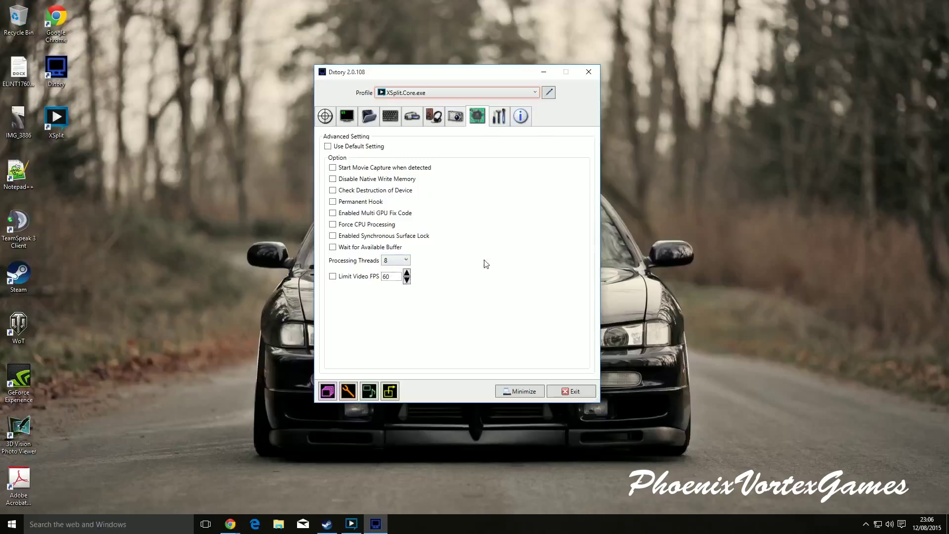
{"action": "mouse_move", "coordinate": [475, 267]}
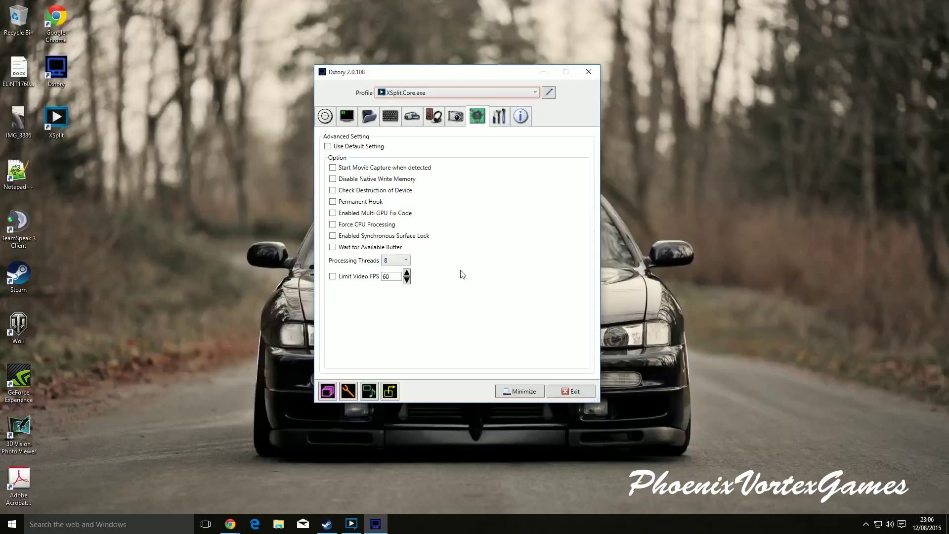
{"action": "mouse_move", "coordinate": [357, 280]}
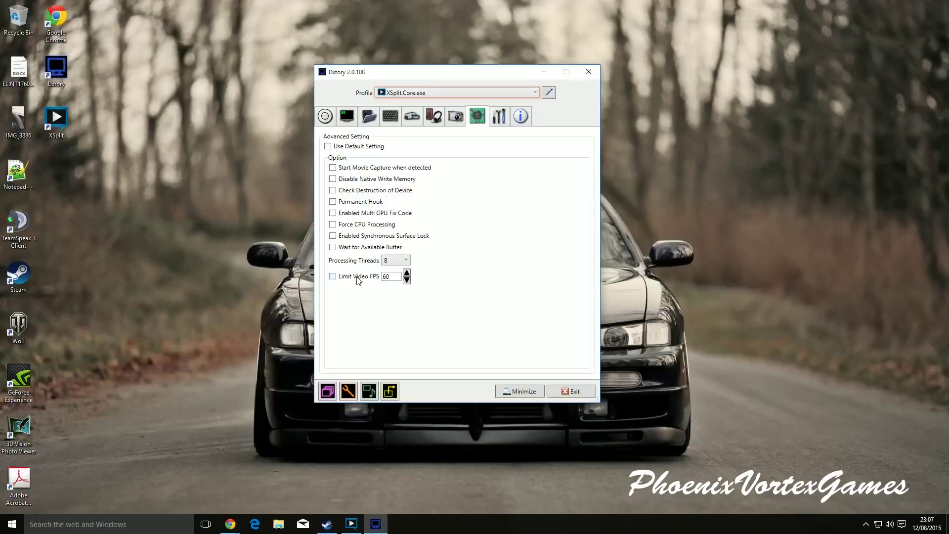
{"action": "mouse_move", "coordinate": [354, 278]}
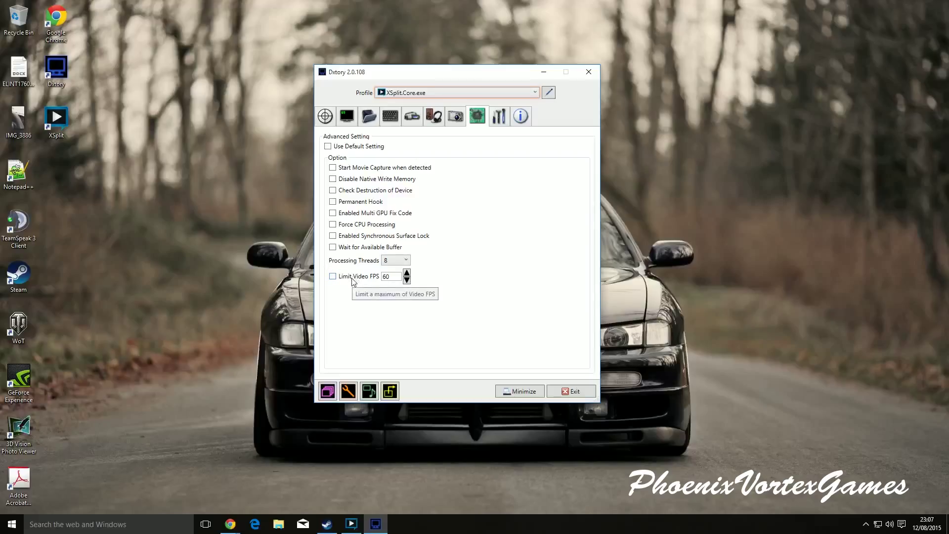
{"action": "mouse_move", "coordinate": [387, 307]}
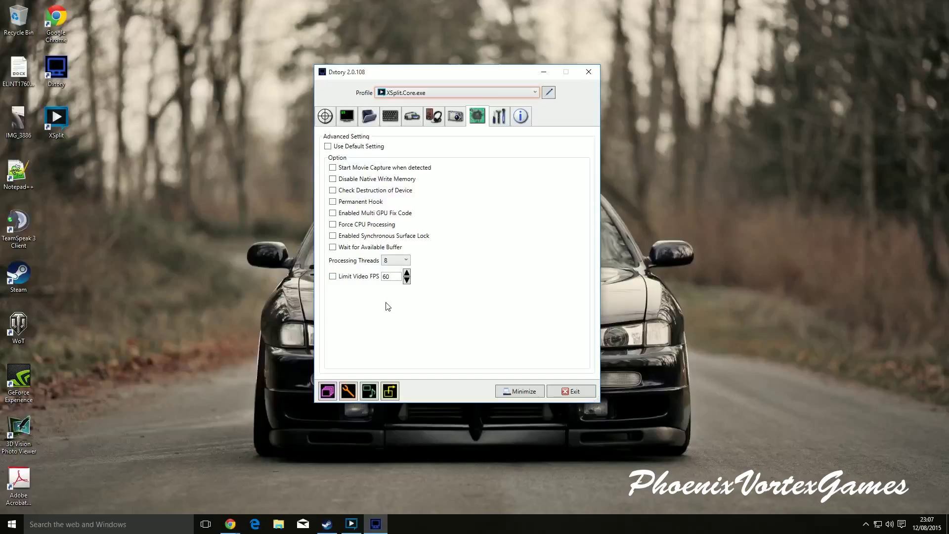
Show the Global Setting page with update checking, tray icon and taskbar hiding enabled.
{"action": "left_click", "coordinate": [498, 115]}
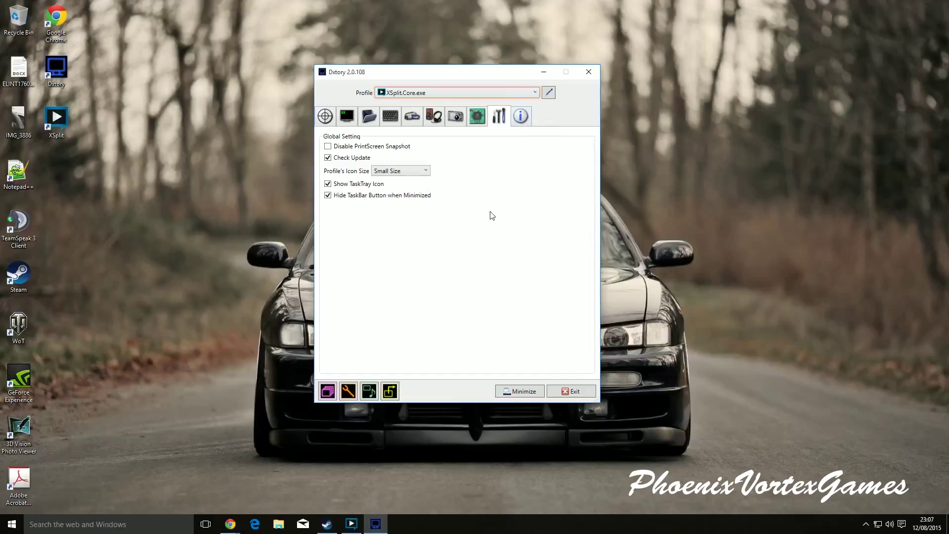
{"action": "mouse_move", "coordinate": [499, 168]}
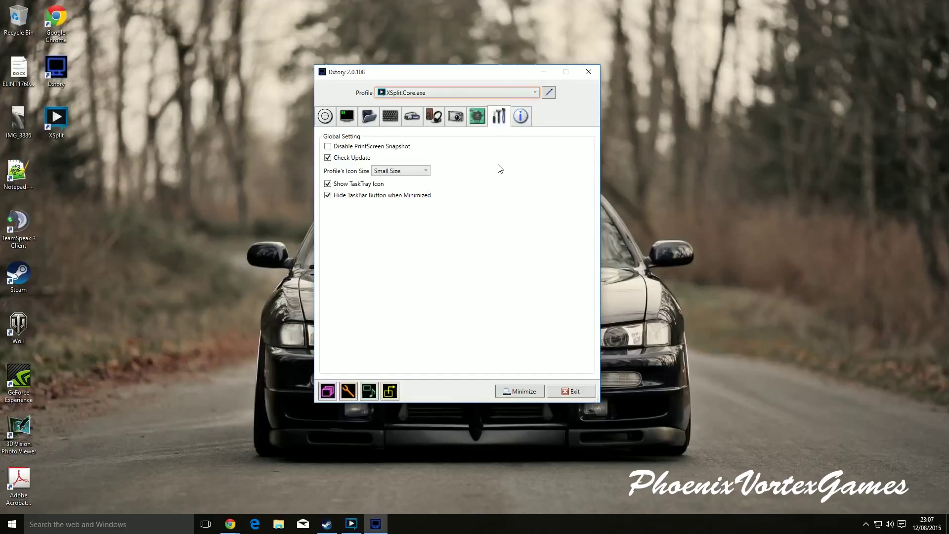